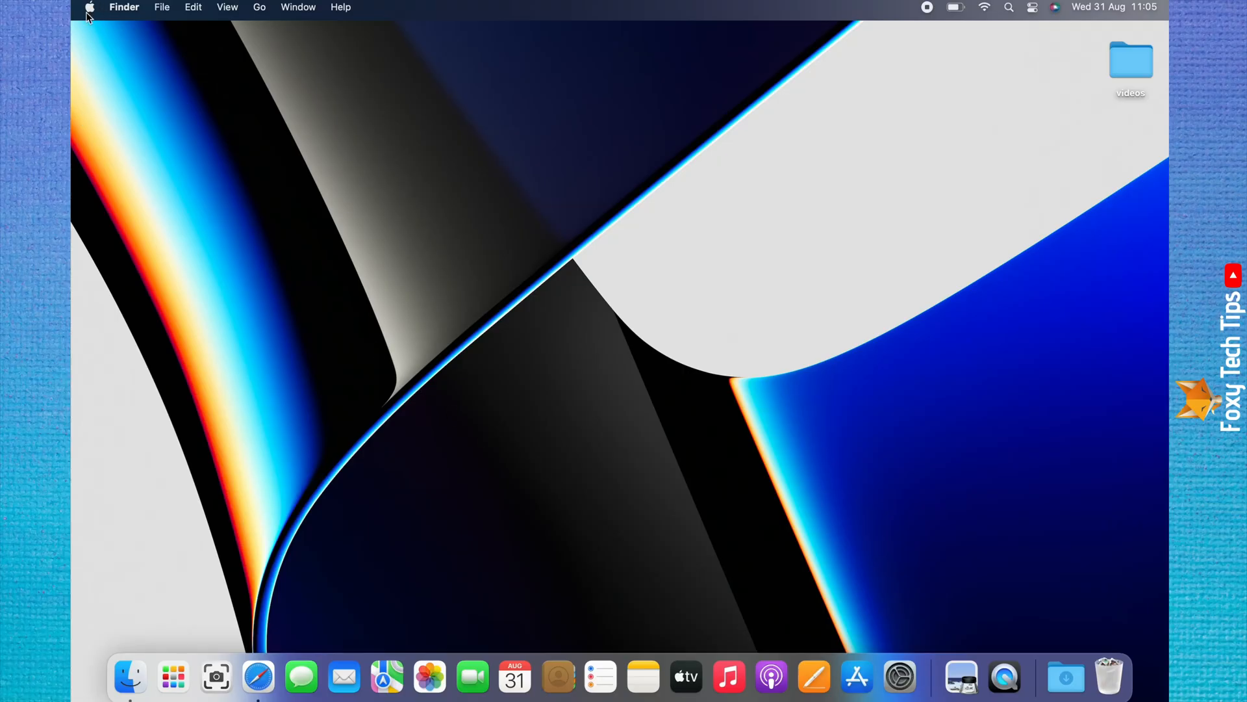
Open the Apple menu showing About This Mac, System Preferences and Shut Down
{"action": "left_click", "coordinate": [90, 7]}
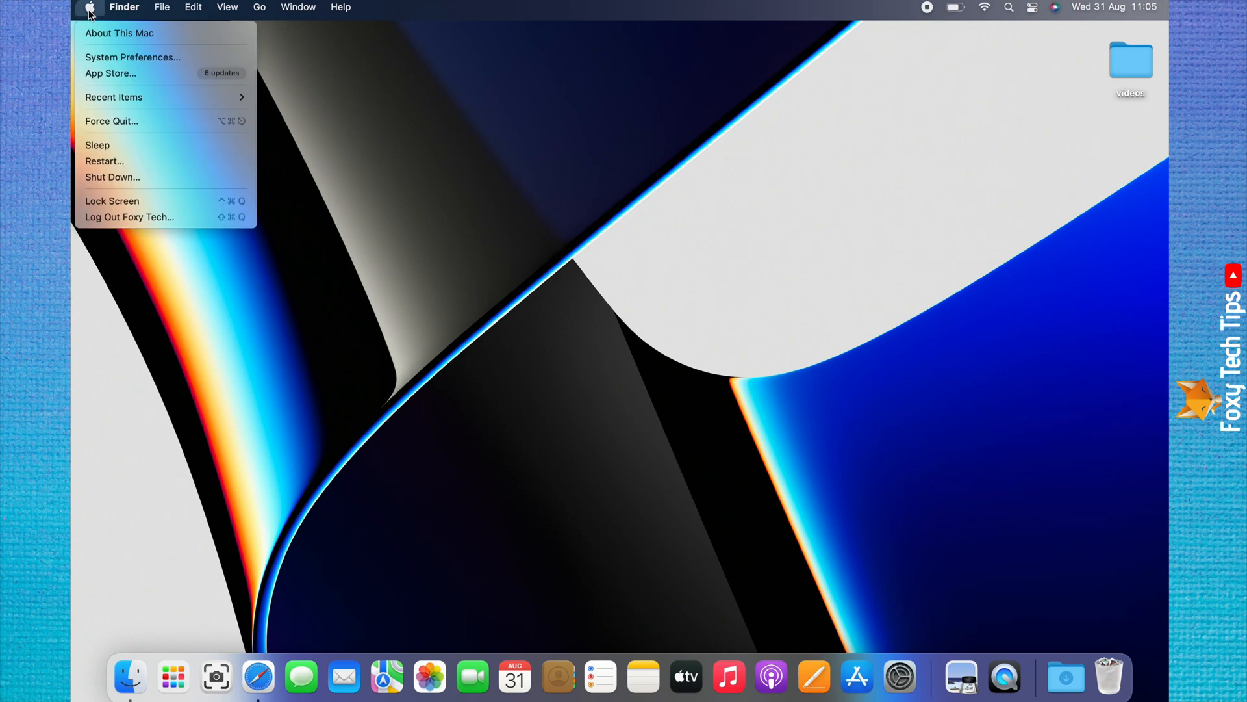
{"action": "mouse_move", "coordinate": [111, 121]}
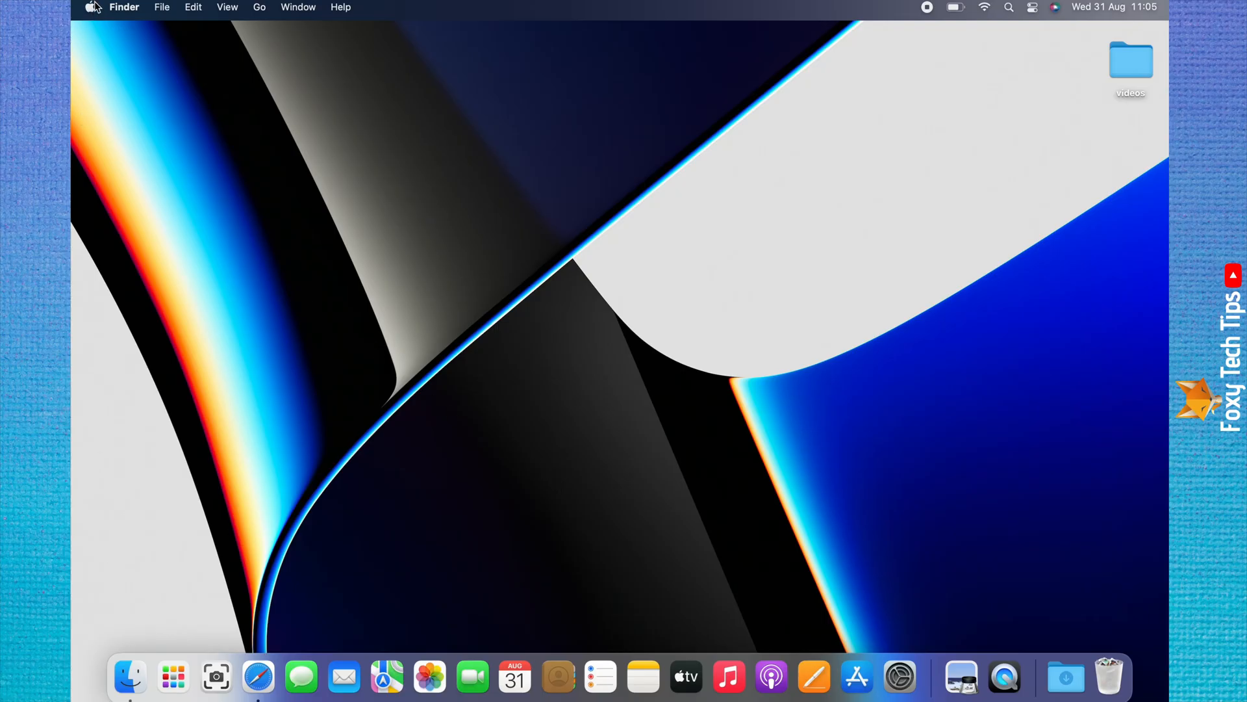
{"action": "mouse_move", "coordinate": [89, 11]}
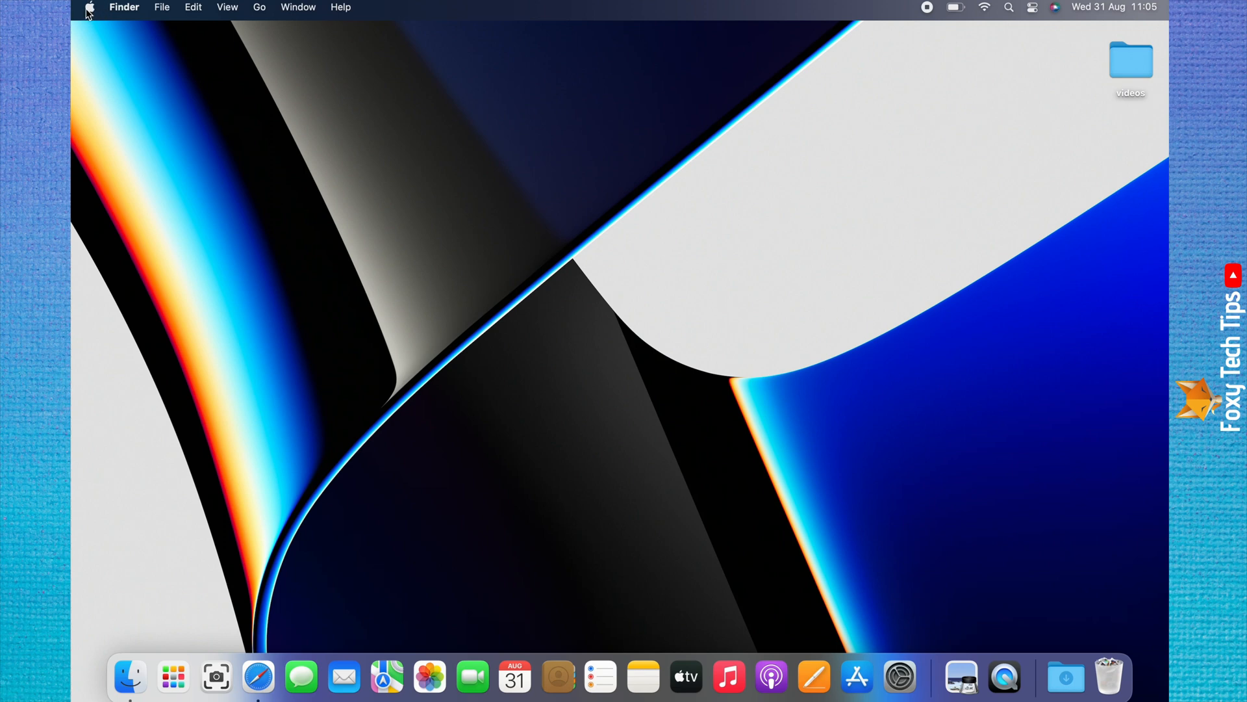
{"action": "left_click", "coordinate": [89, 7]}
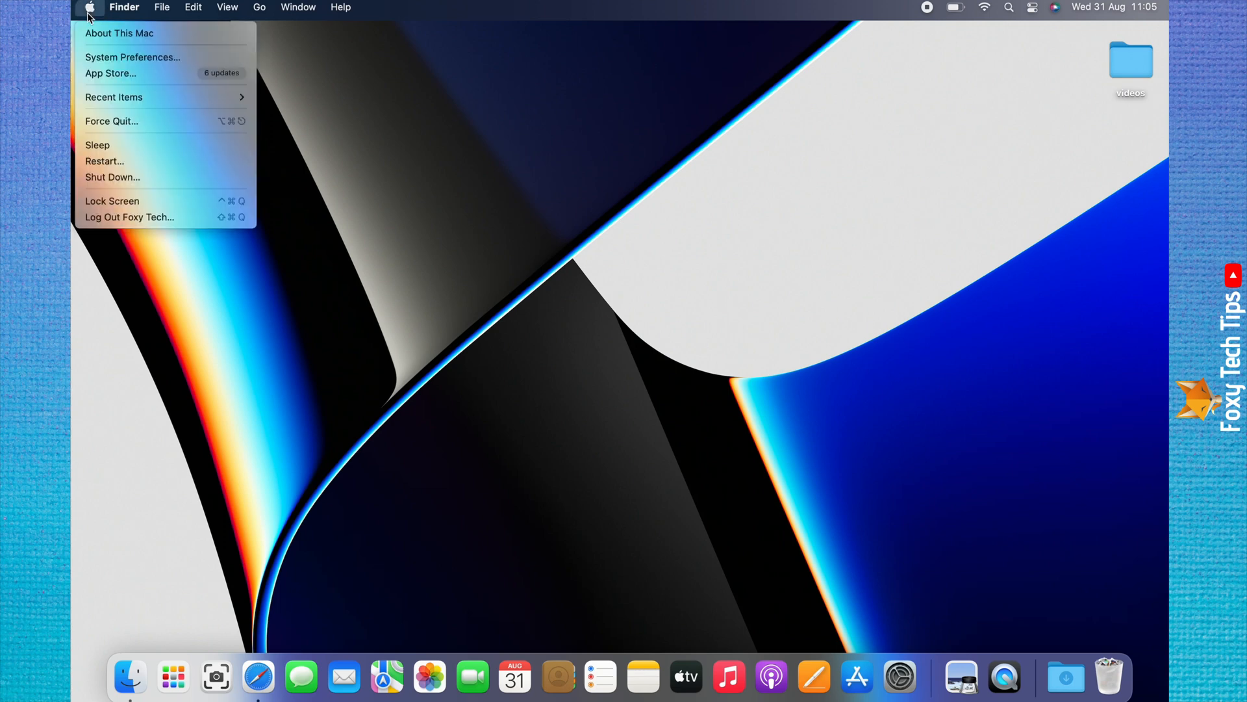
{"action": "mouse_move", "coordinate": [132, 57]}
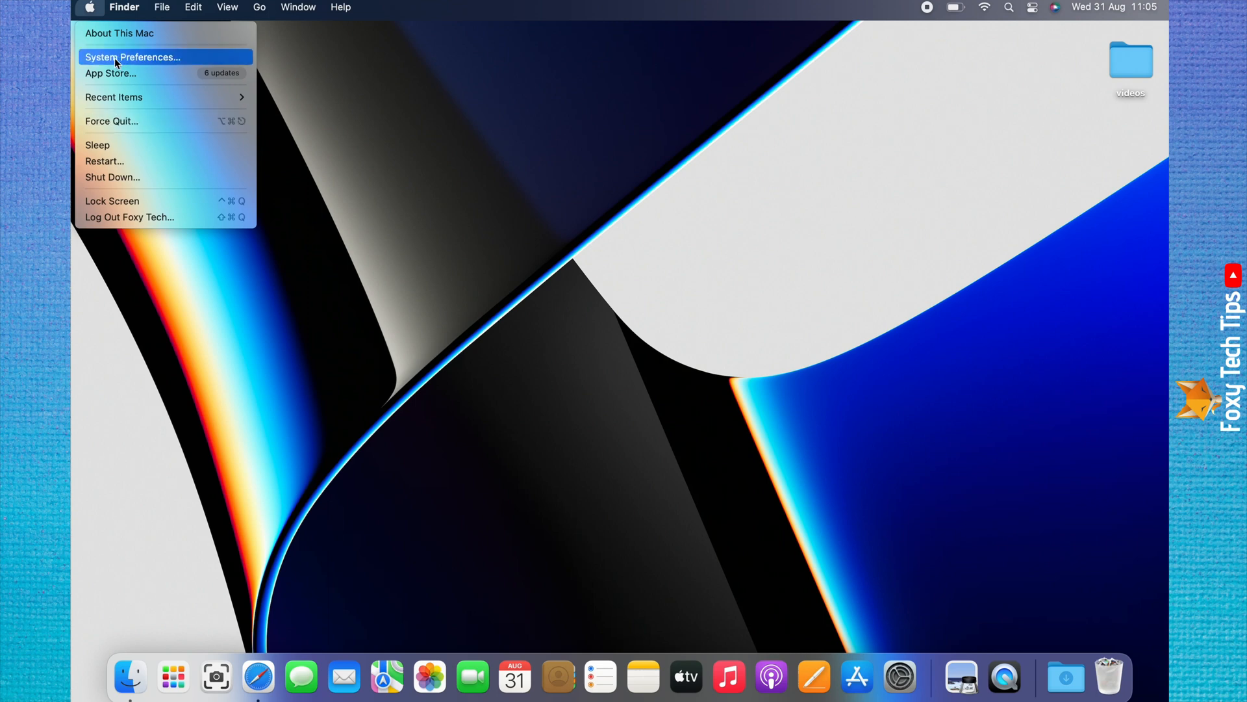
{"action": "mouse_move", "coordinate": [121, 63]}
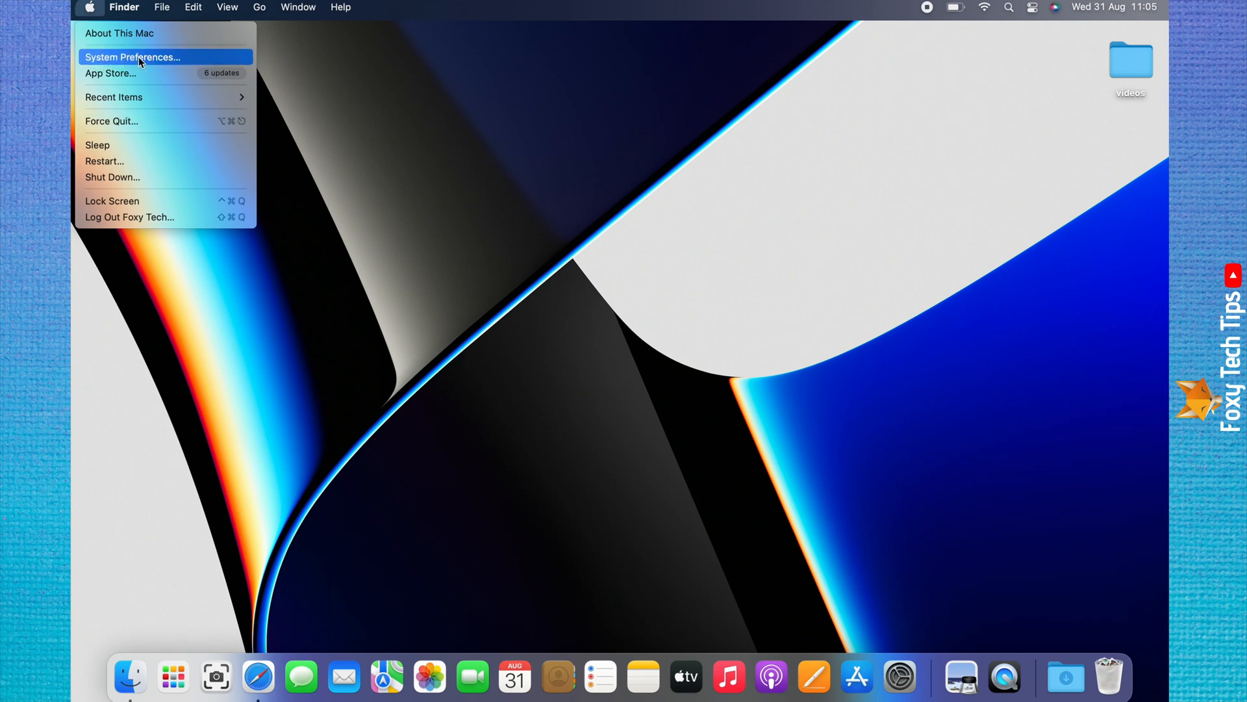
Launch System Preferences and go to the Internet Accounts pane
{"action": "left_click", "coordinate": [132, 56]}
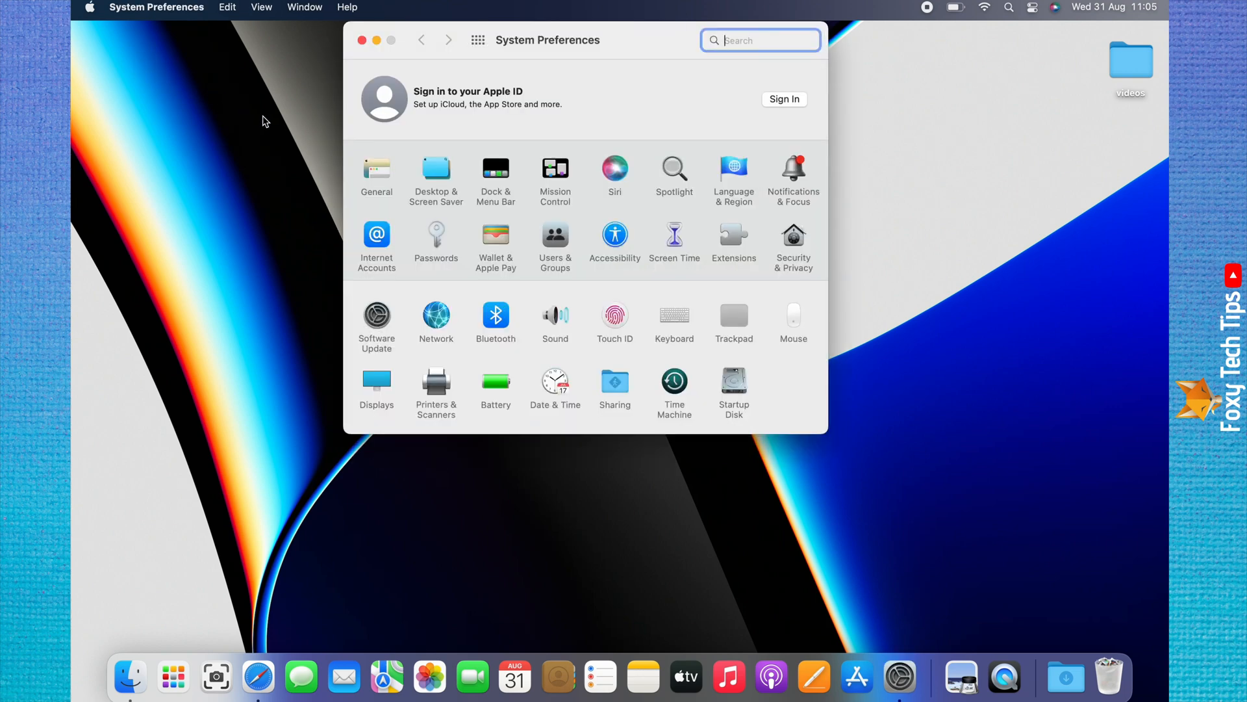
{"action": "mouse_move", "coordinate": [390, 266]}
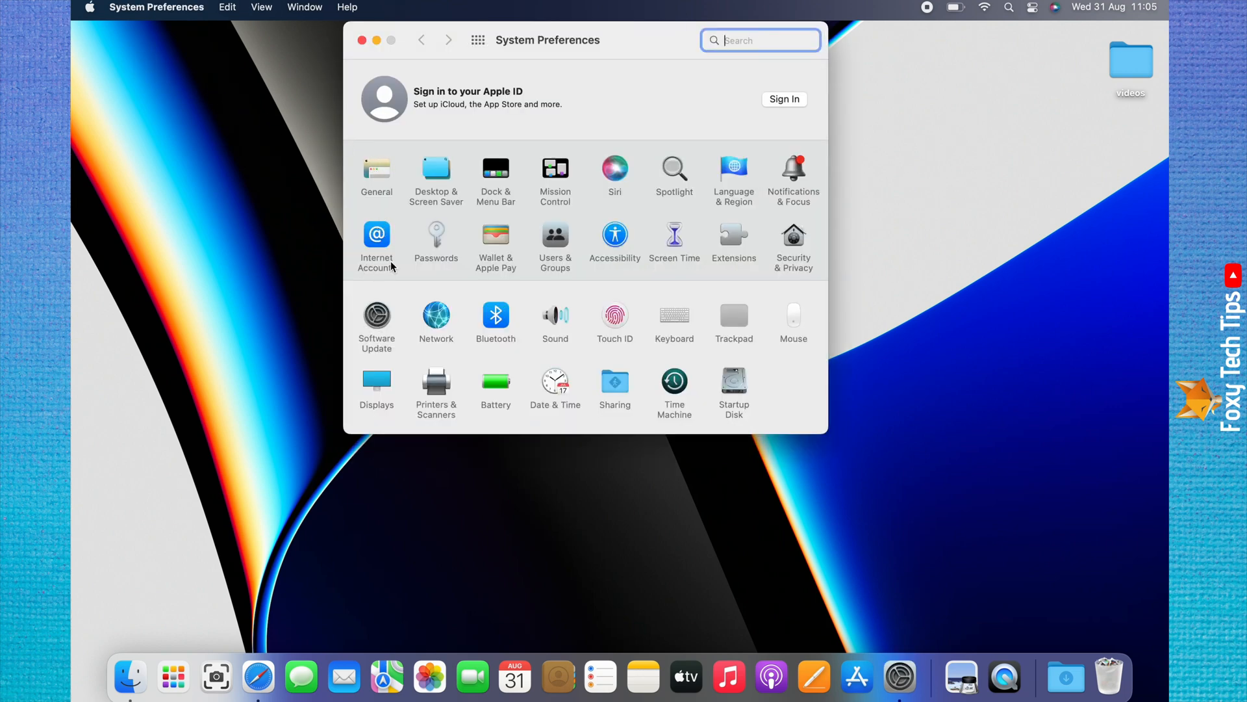
{"action": "mouse_move", "coordinate": [380, 276]}
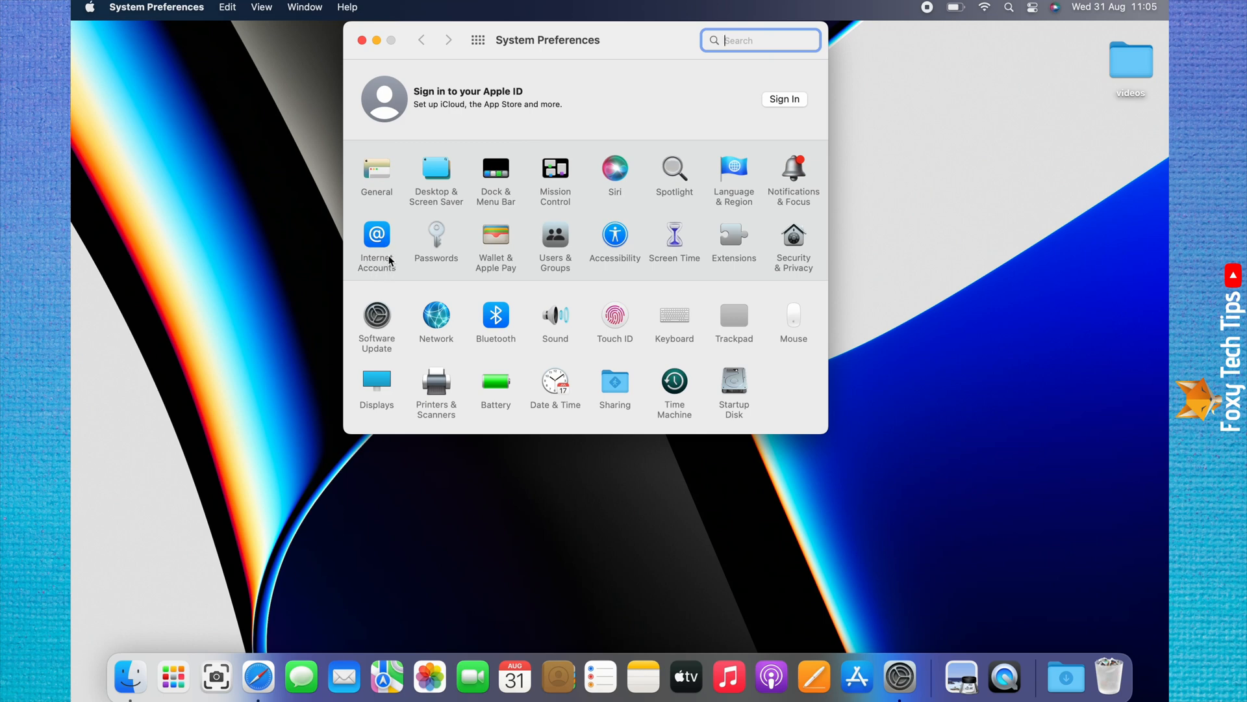
{"action": "left_click", "coordinate": [376, 238]}
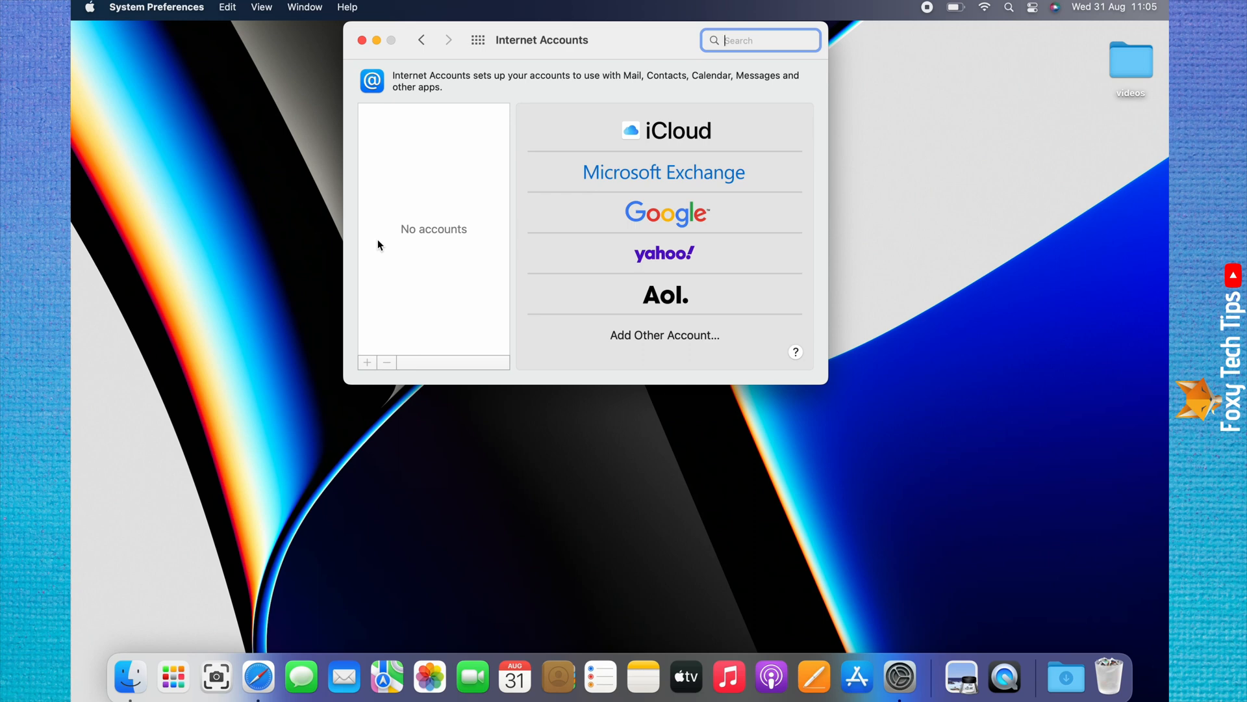
{"action": "mouse_move", "coordinate": [631, 231]}
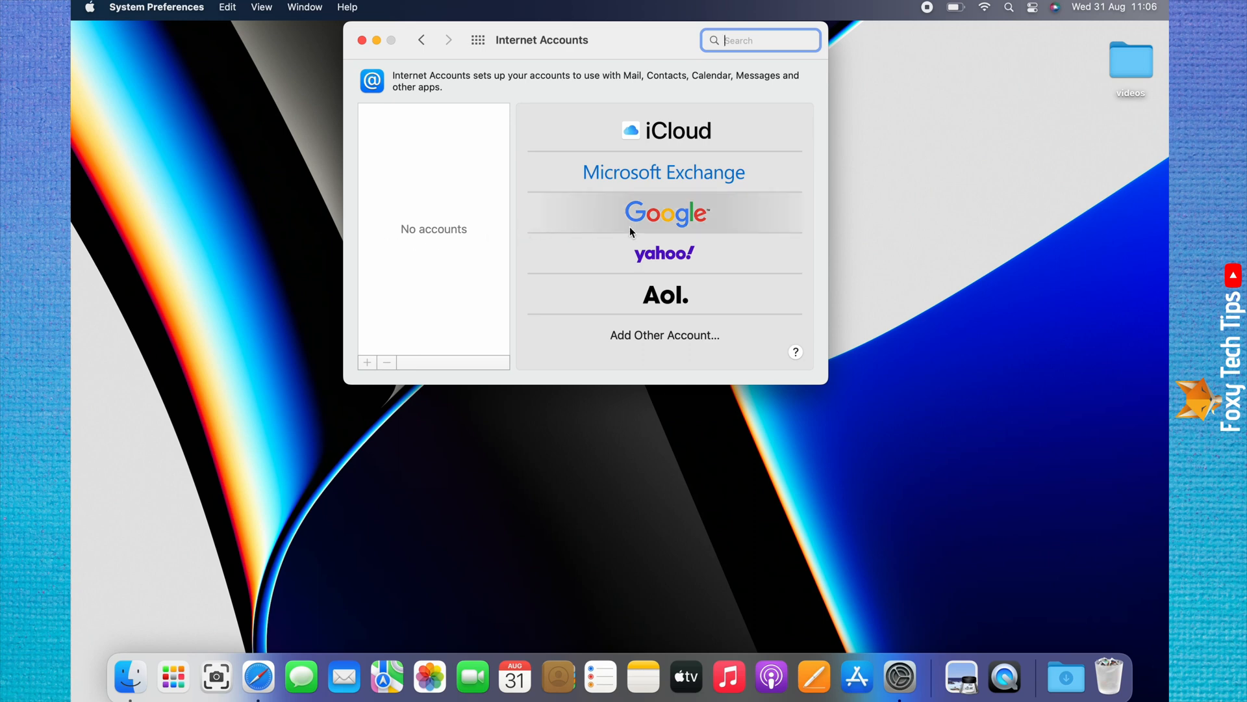
{"action": "mouse_move", "coordinate": [632, 223]}
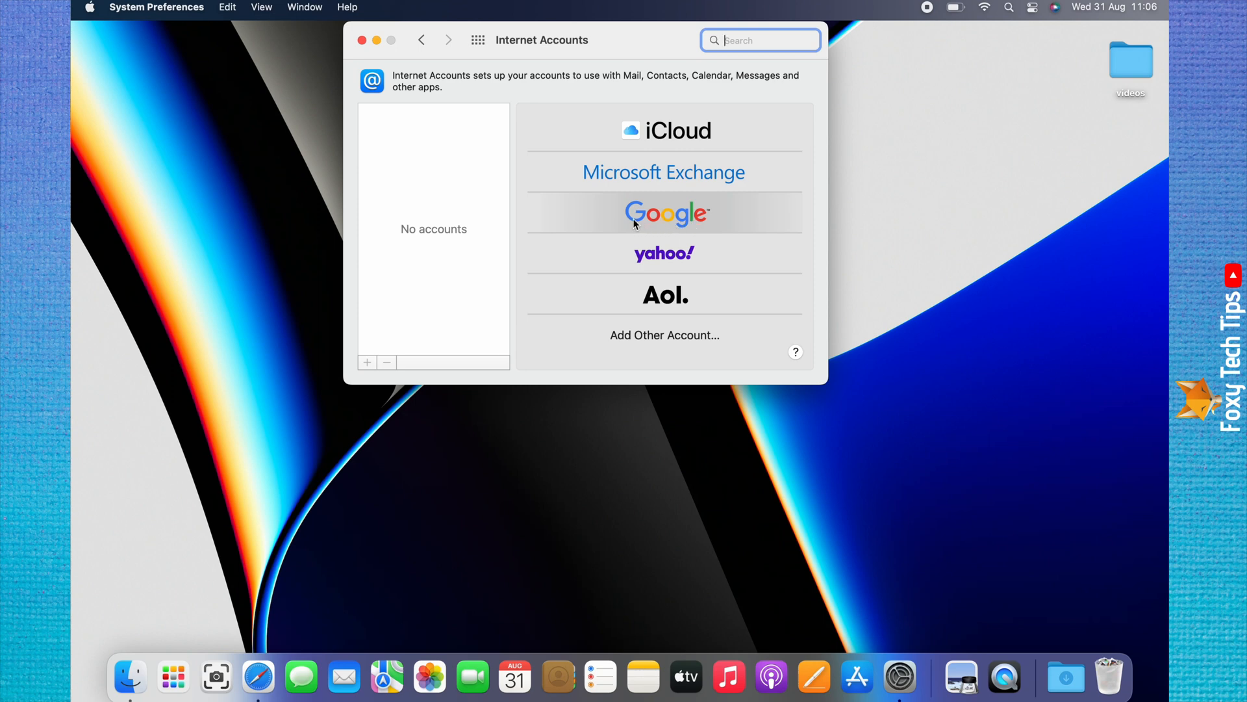
{"action": "left_click", "coordinate": [664, 212]}
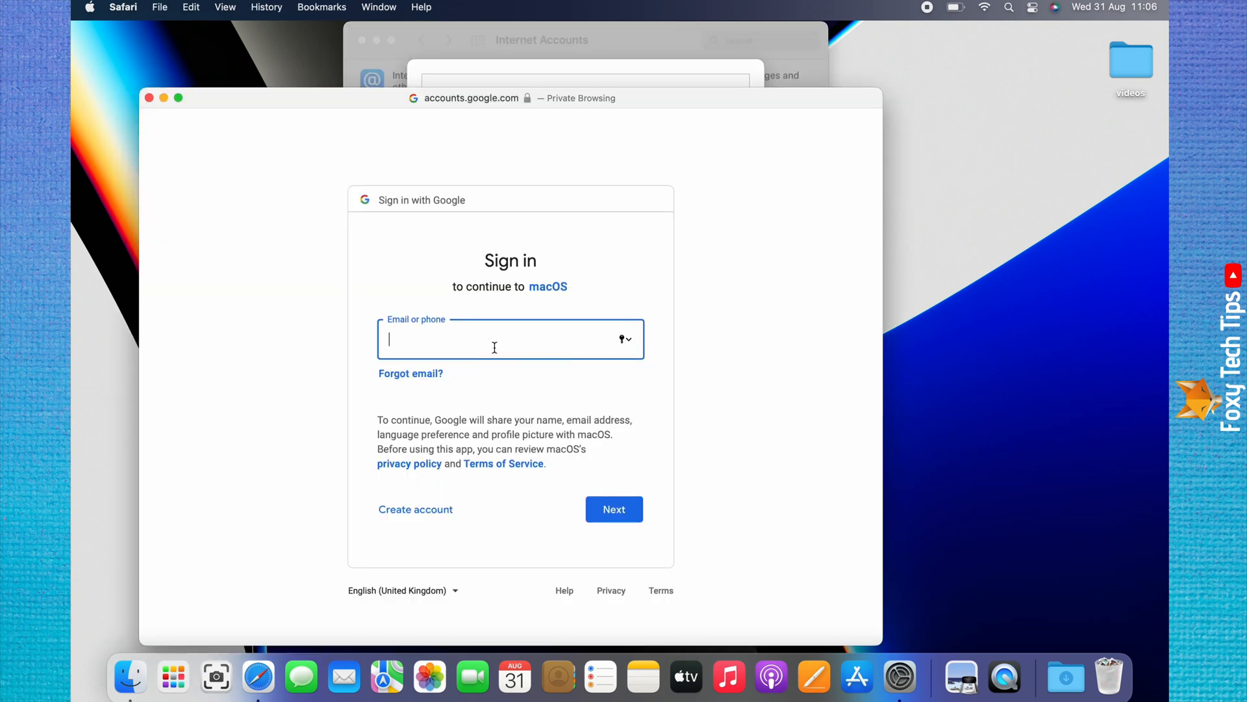
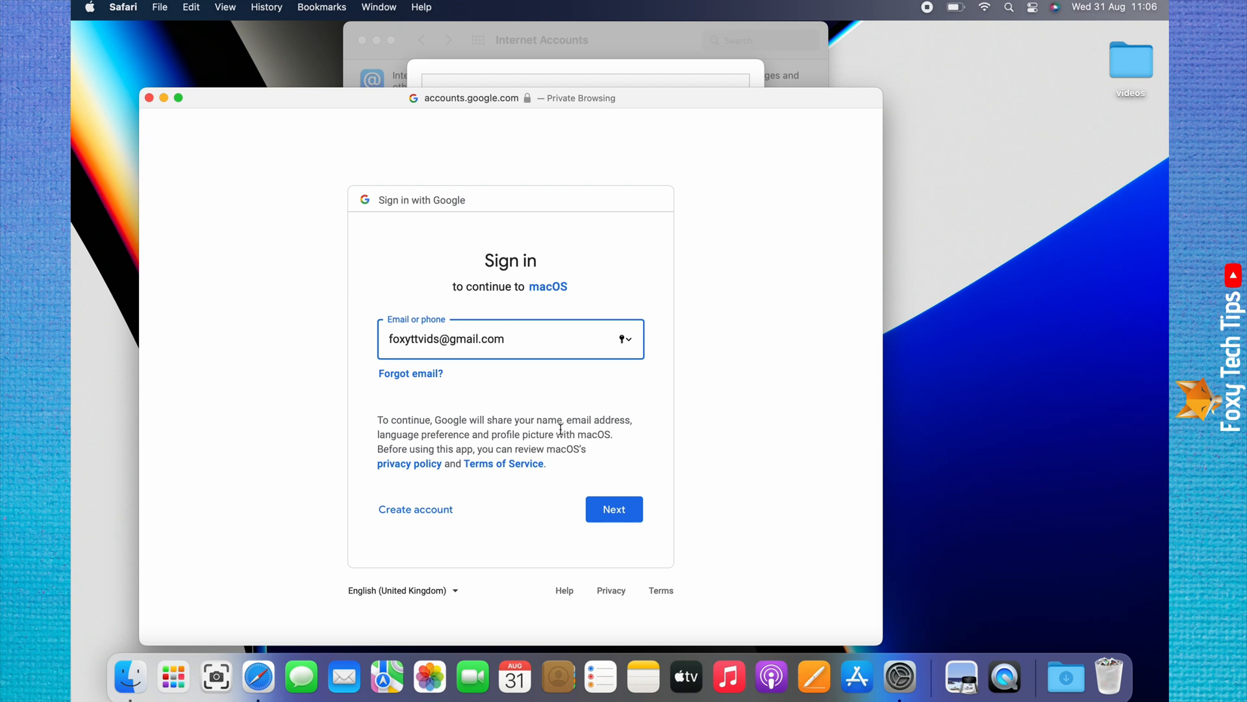
{"action": "left_click", "coordinate": [614, 509]}
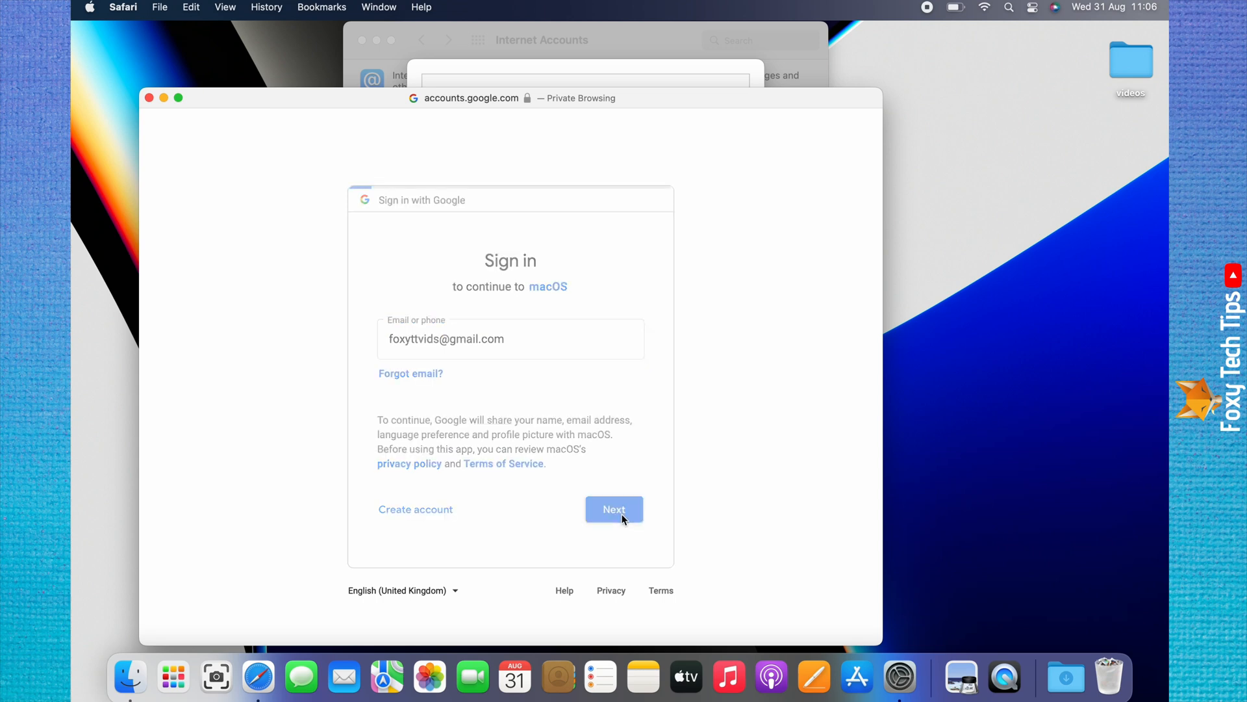
Enter and submit the Google account password
{"action": "left_click", "coordinate": [613, 508]}
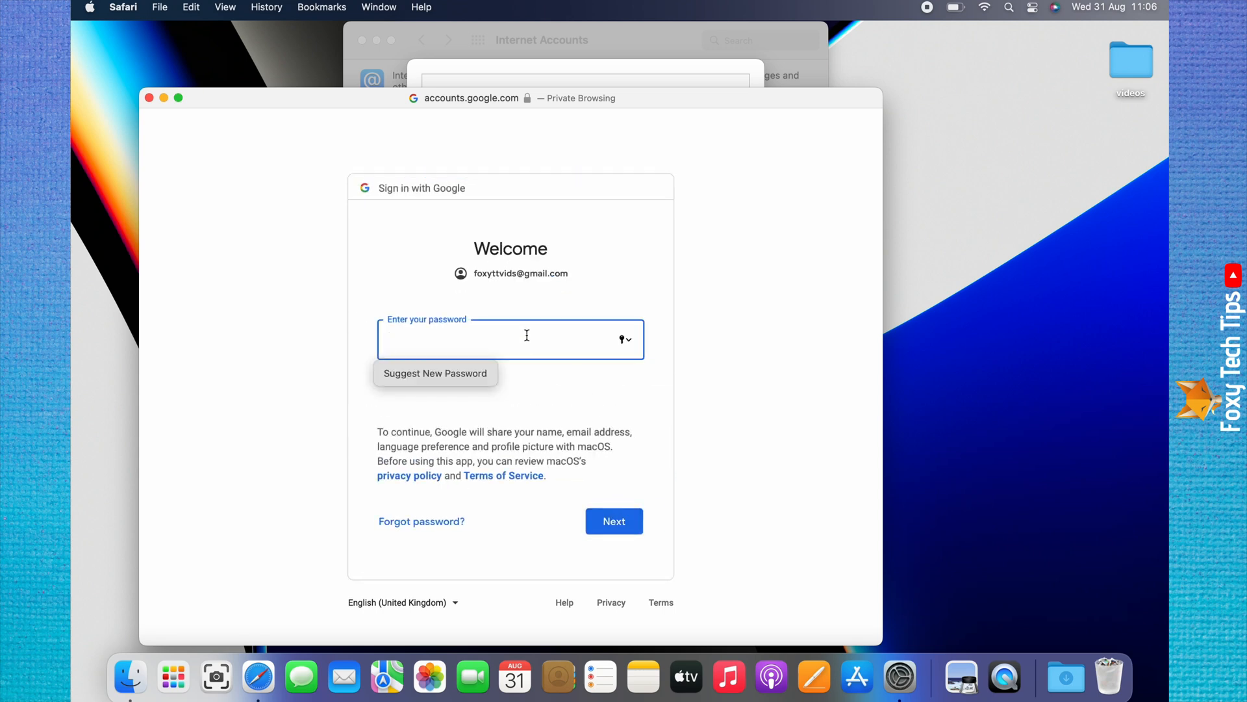
{"action": "type", "text": "password"}
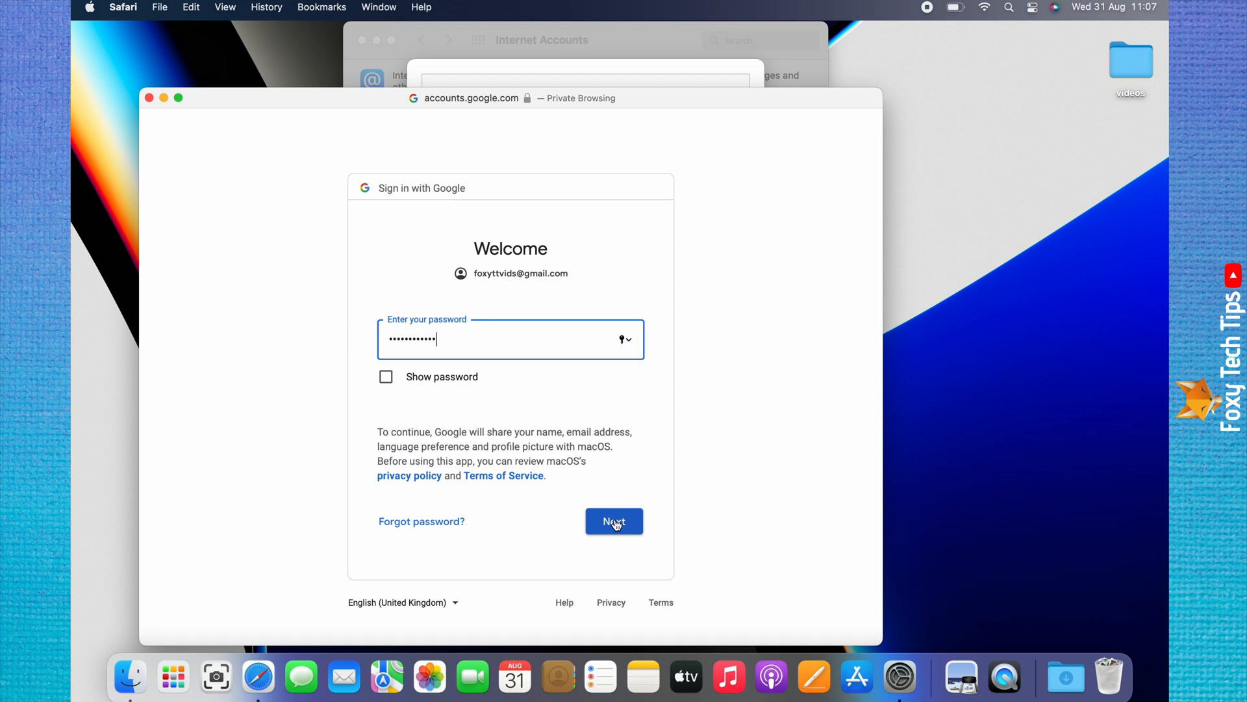
{"action": "left_click", "coordinate": [614, 521]}
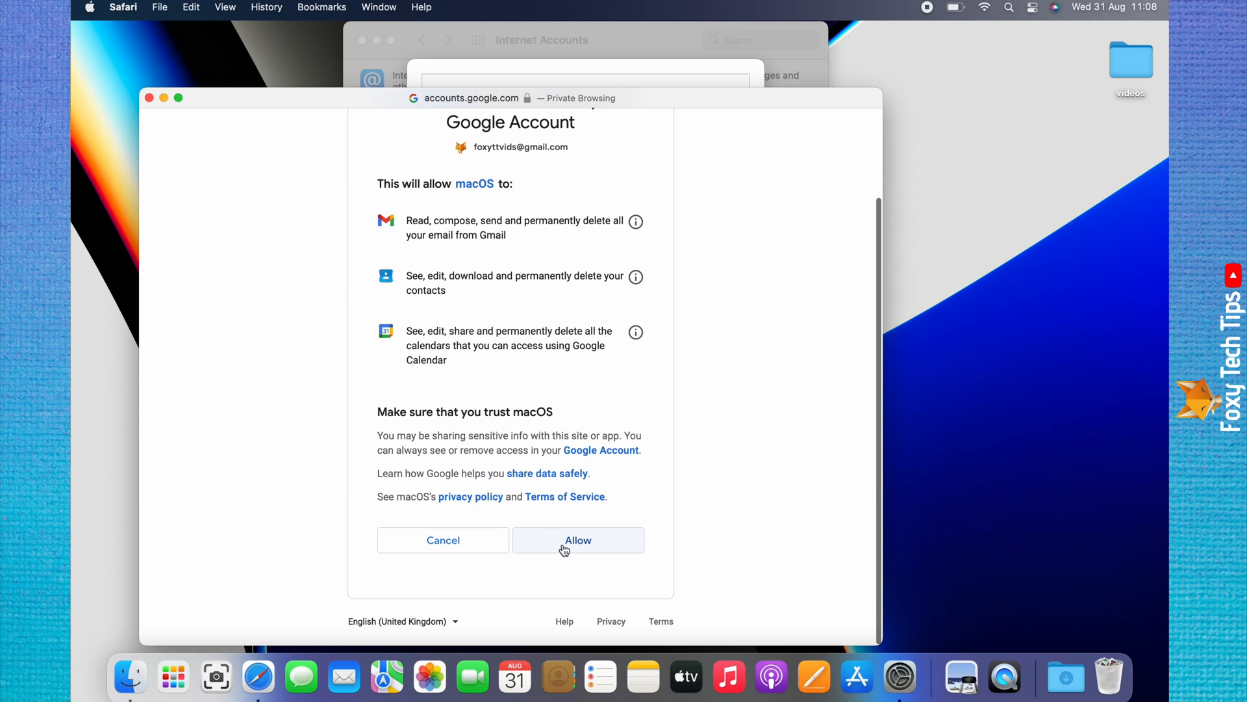
Allow macOS access, turn off Notes, and finish adding the Google account
{"action": "left_click", "coordinate": [577, 540]}
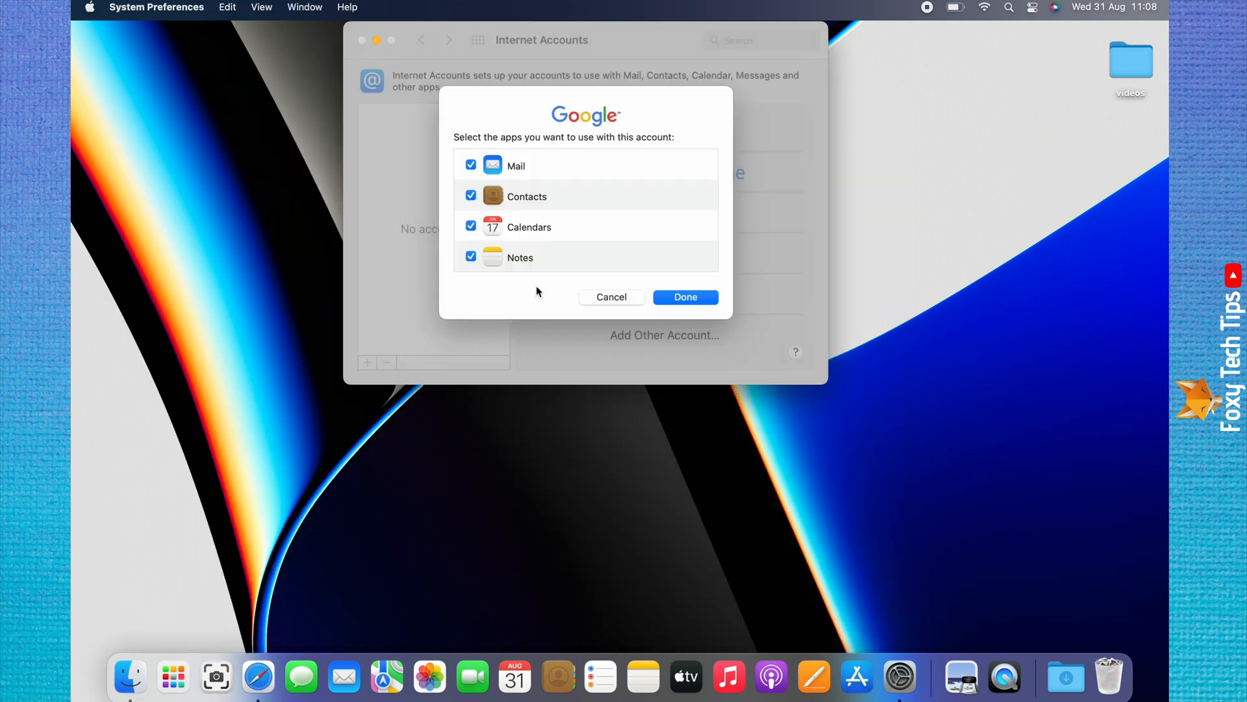
{"action": "mouse_move", "coordinate": [579, 142]}
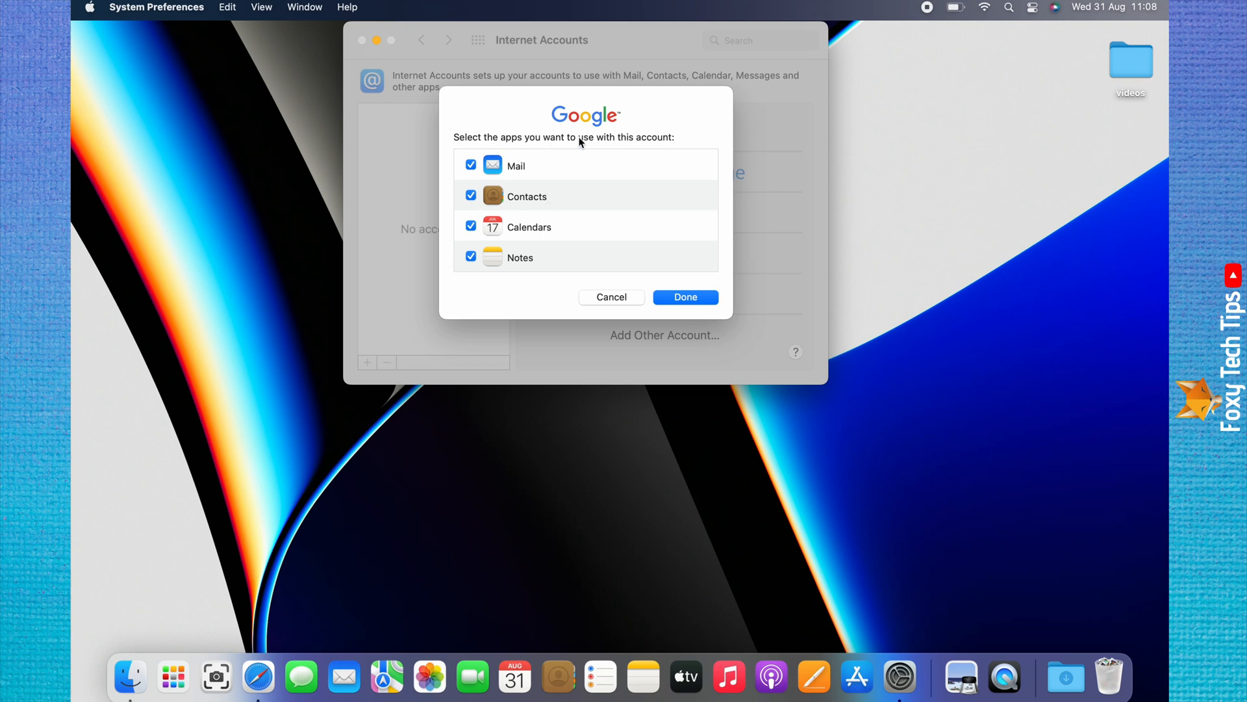
{"action": "mouse_move", "coordinate": [532, 188]}
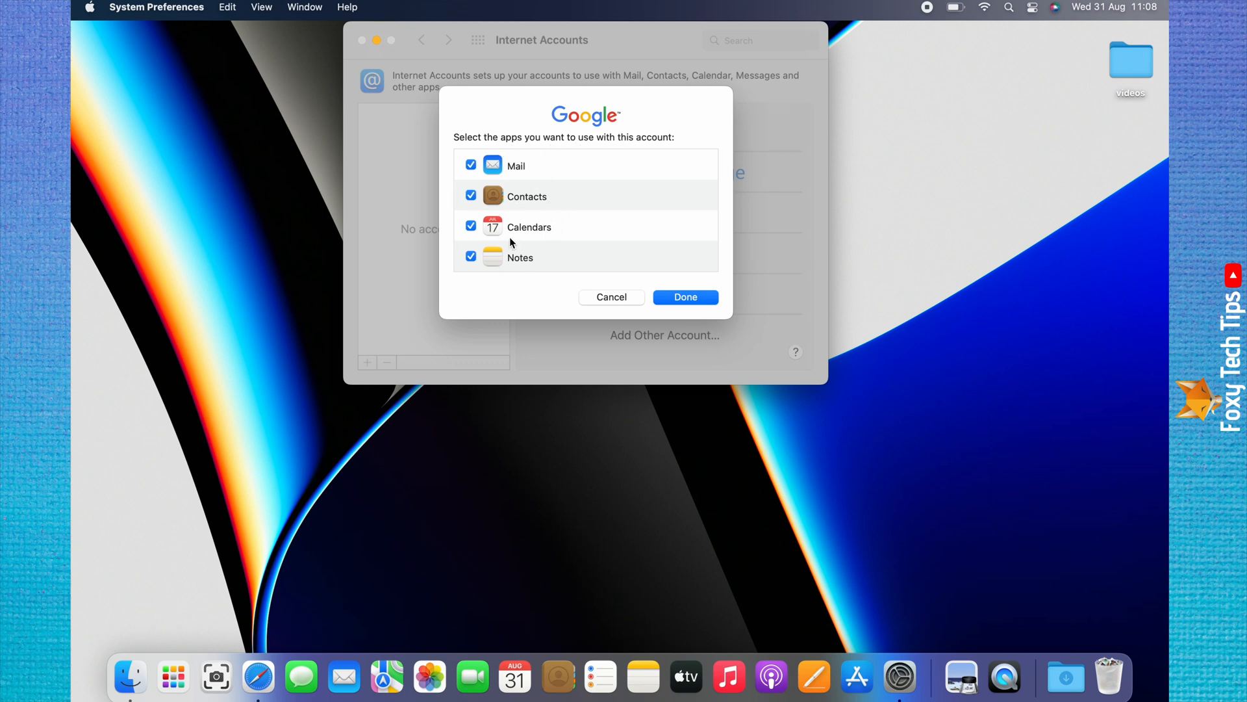
{"action": "mouse_move", "coordinate": [556, 191]}
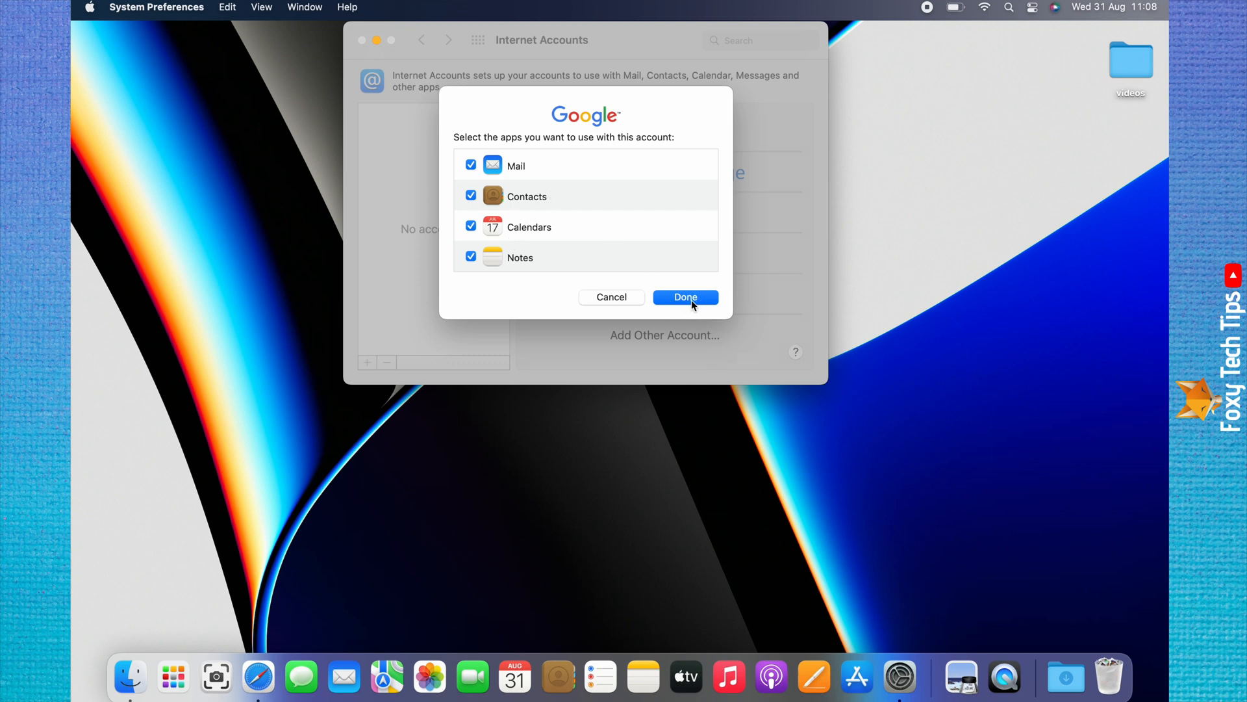
{"action": "mouse_move", "coordinate": [537, 244]}
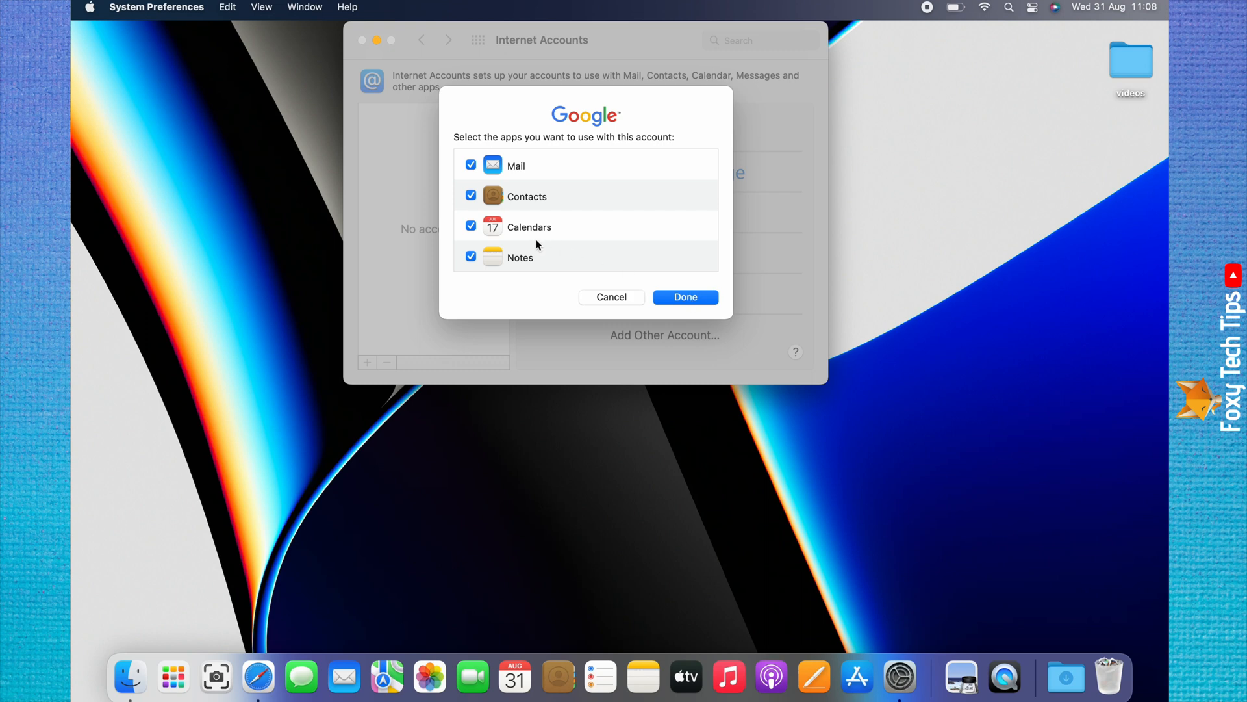
{"action": "left_click", "coordinate": [471, 256]}
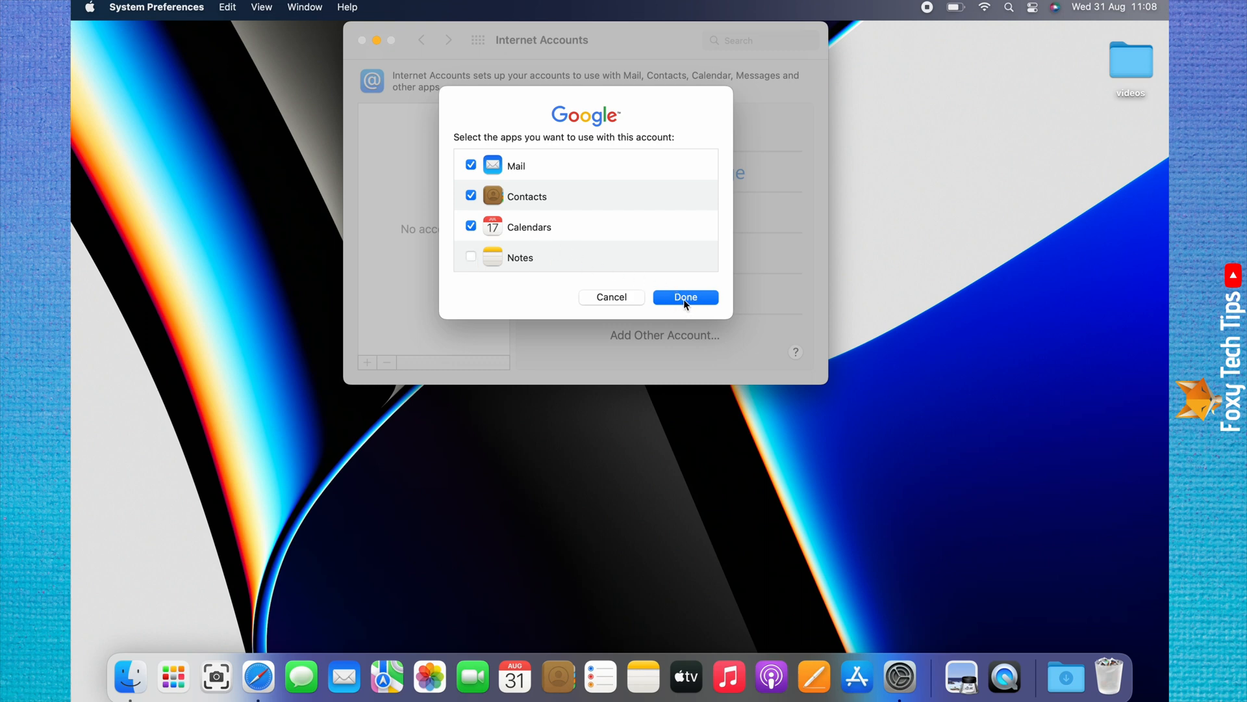
{"action": "left_click", "coordinate": [684, 297]}
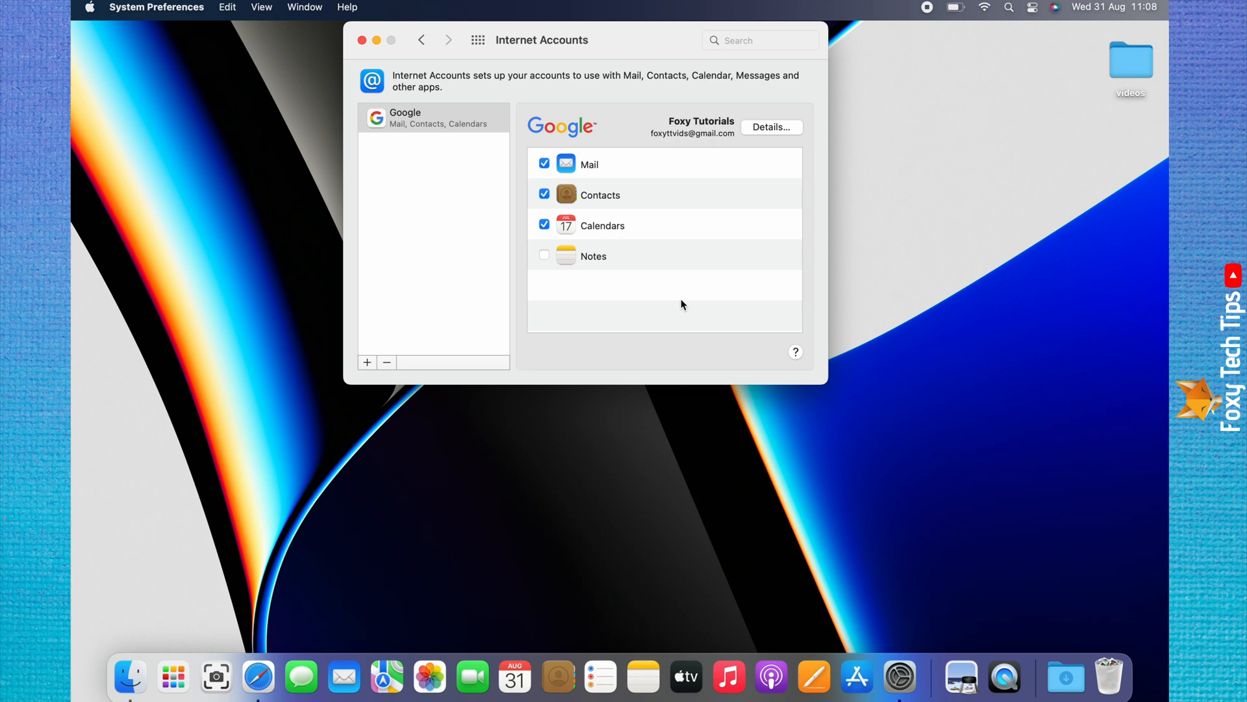
{"action": "mouse_move", "coordinate": [677, 304]}
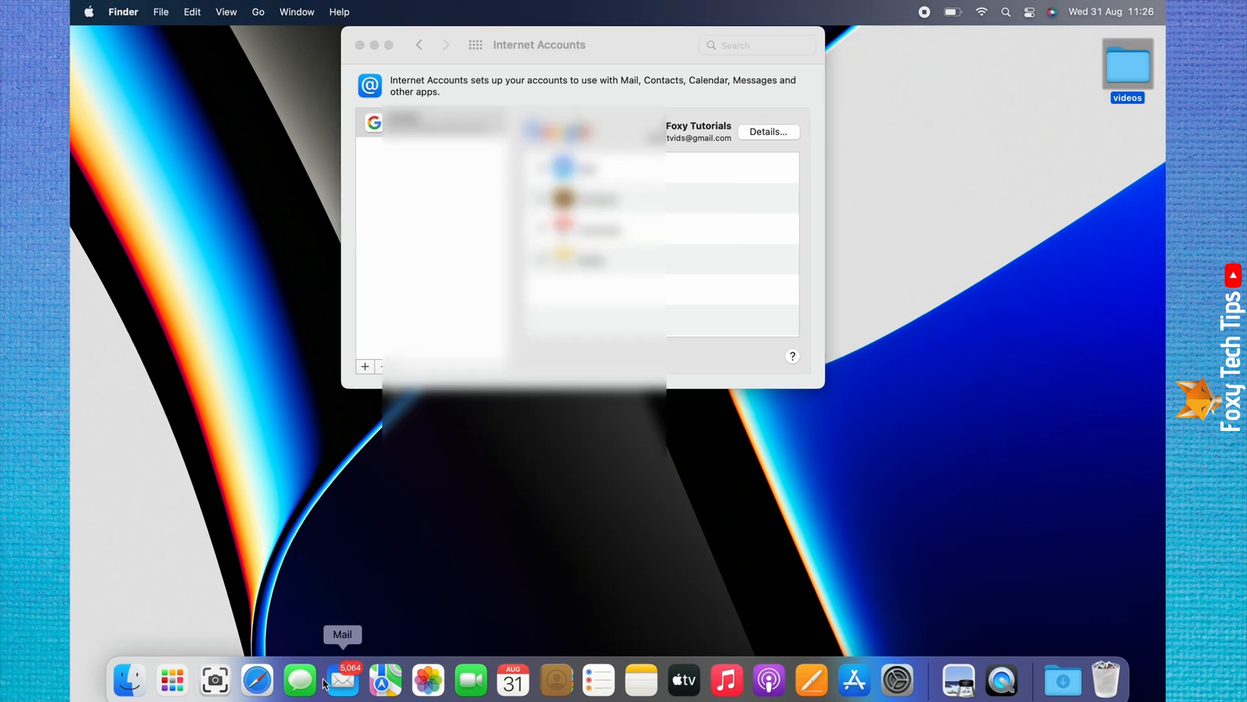
{"action": "mouse_move", "coordinate": [347, 686]}
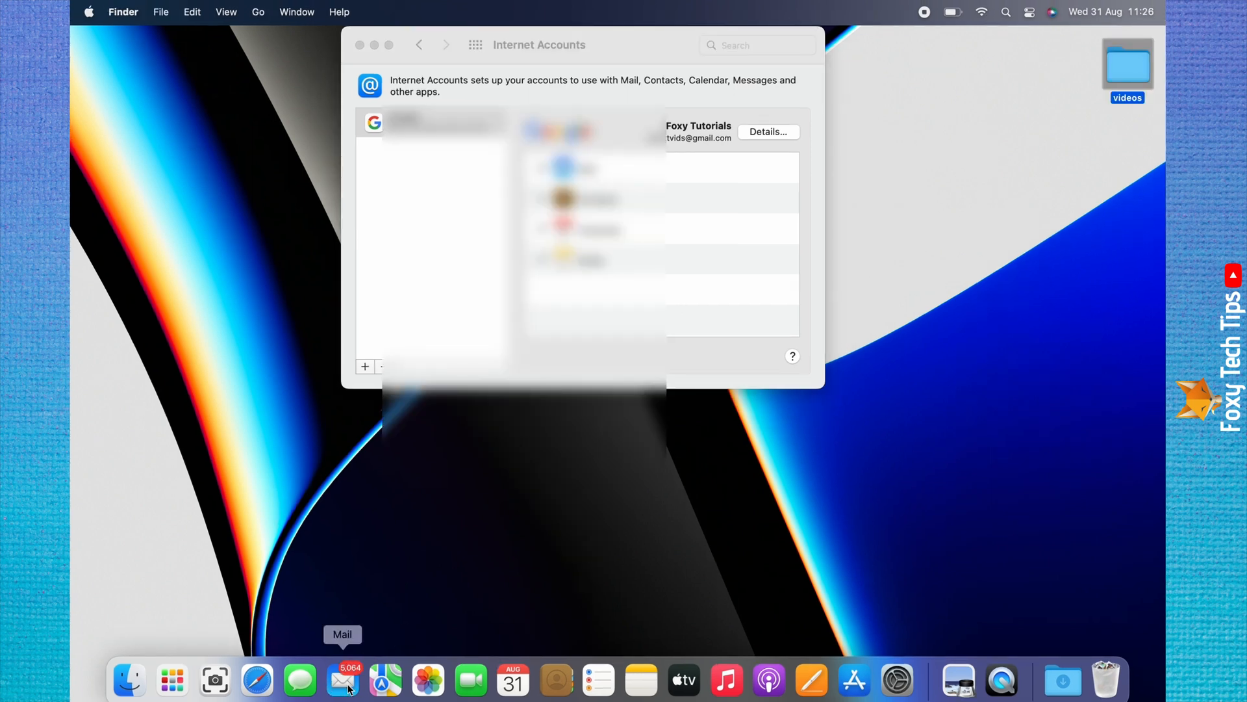
Launch Mail from the Dock to view the downloading Gmail inbox
{"action": "left_click", "coordinate": [343, 680]}
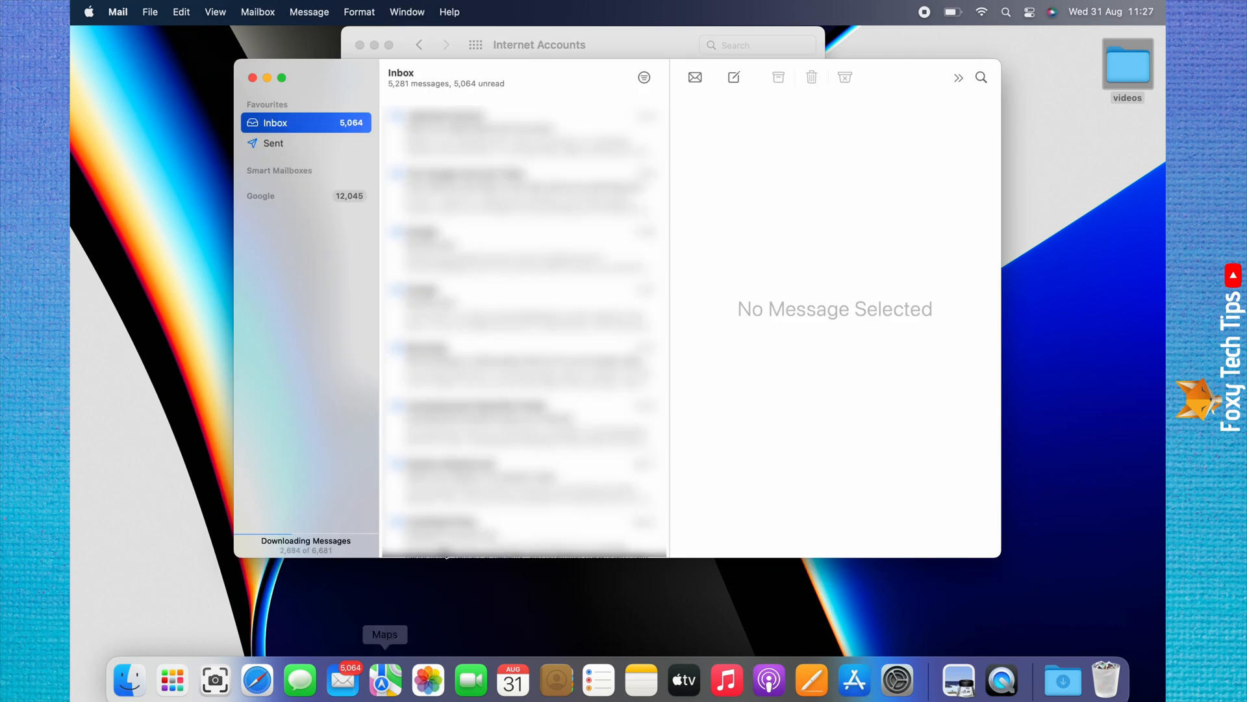